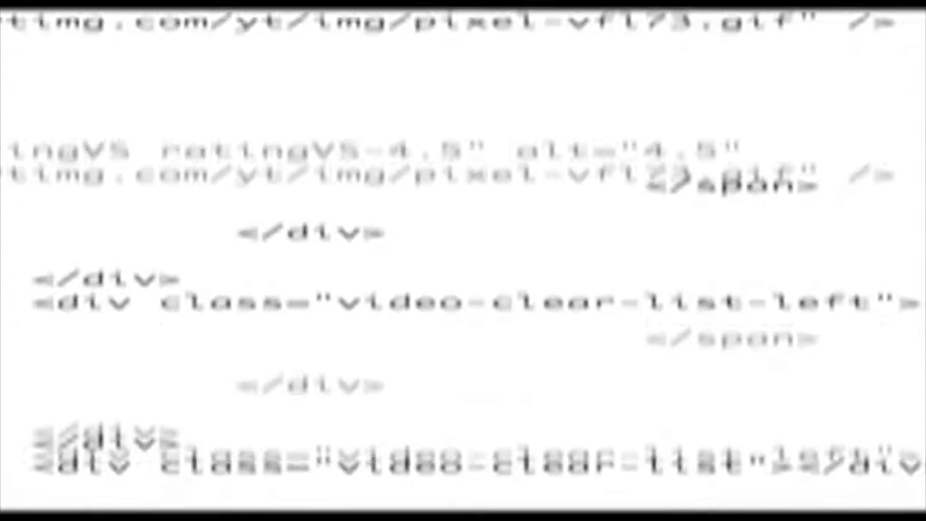
scroll(down, 3)
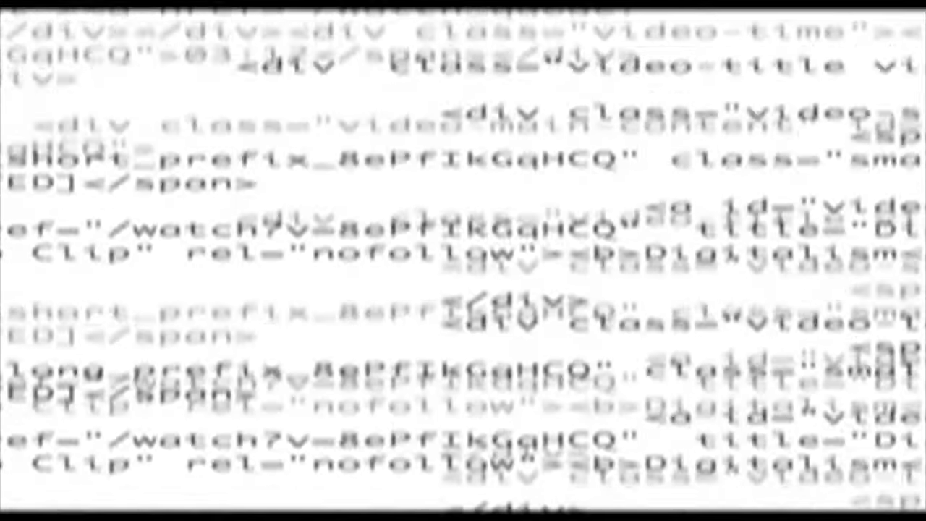